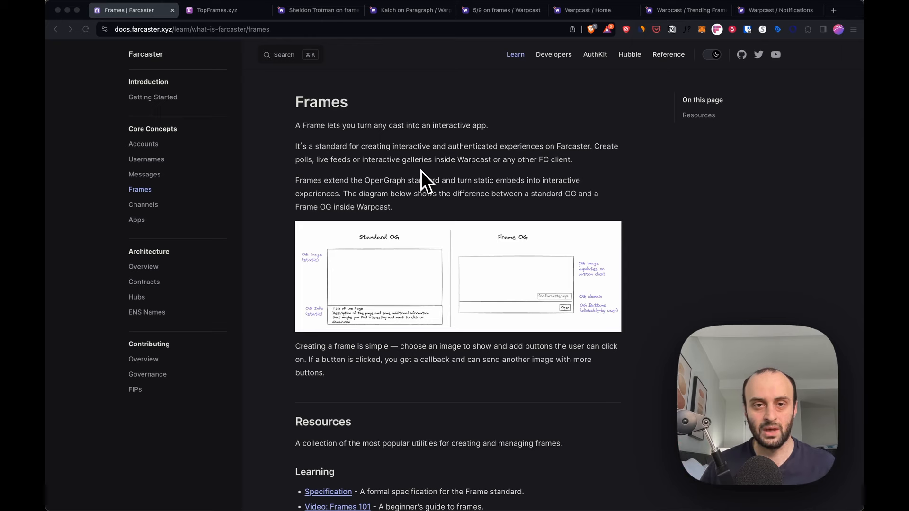
# Show Launchcaster's trending web3 projects list with frame launches like Luckshot Duel.
pyautogui.click(197, 9)
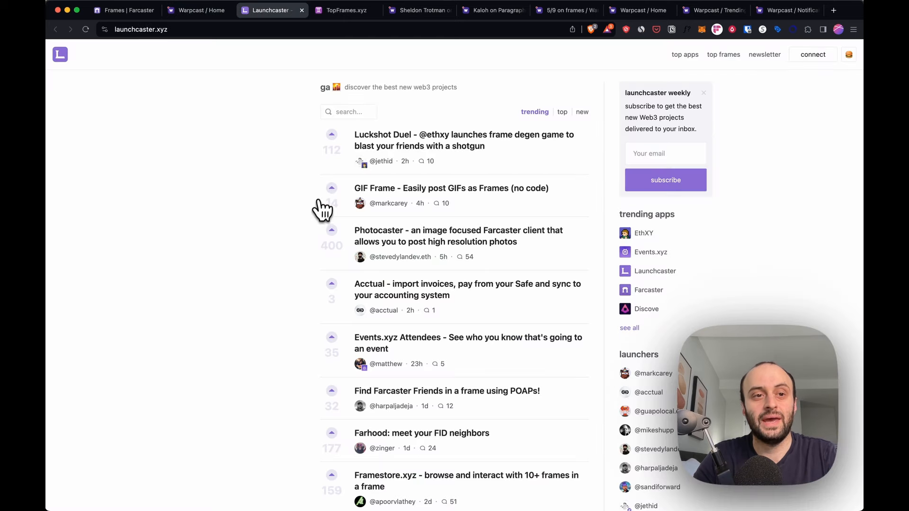
pyautogui.moveTo(215, 101)
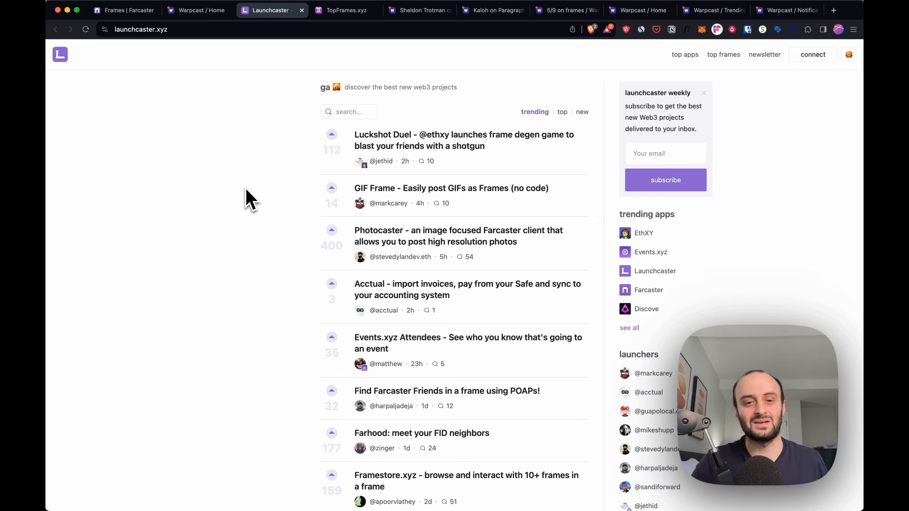
pyautogui.moveTo(293, 243)
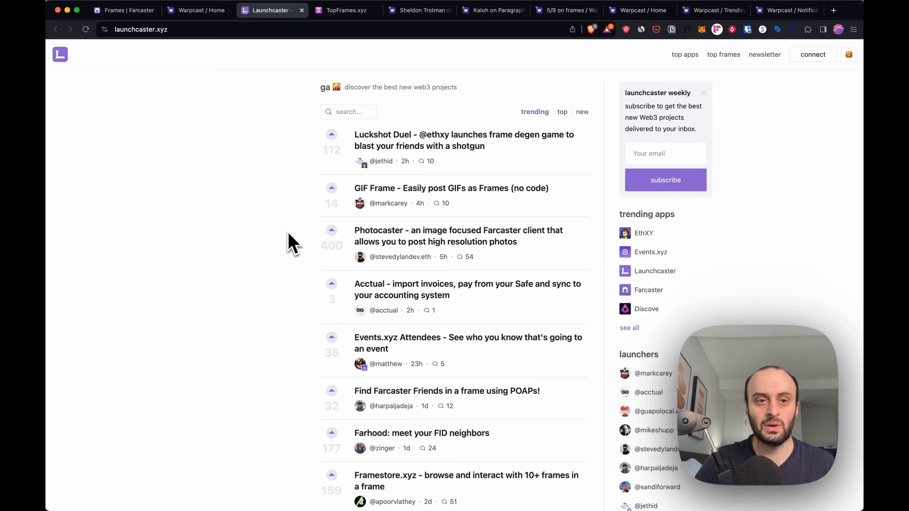
# Browse casts on the Warpcast home feed before returning to the Farcaster Frames docs.
pyautogui.click(197, 10)
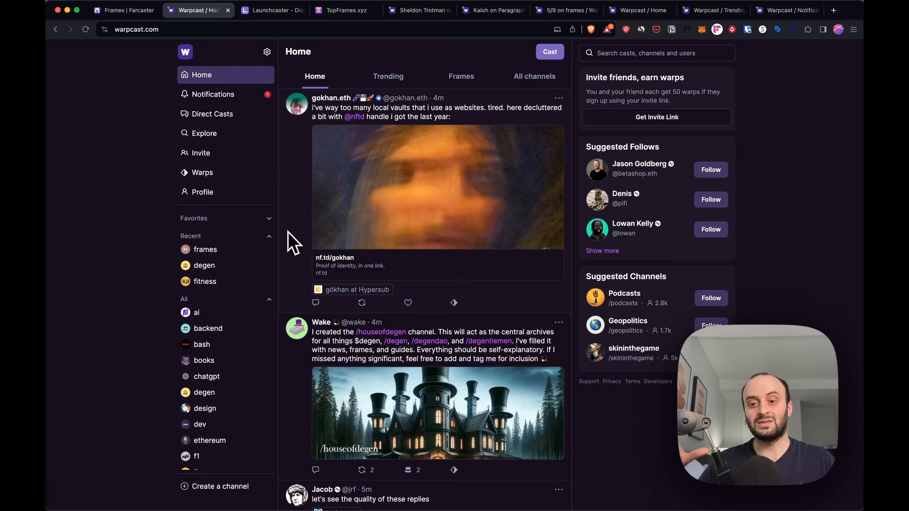
pyautogui.moveTo(379, 122)
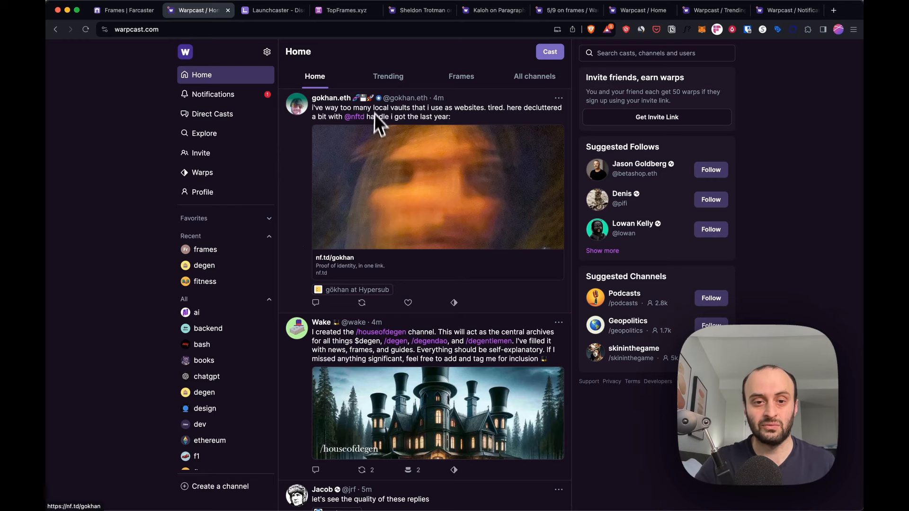
pyautogui.scroll(-3)
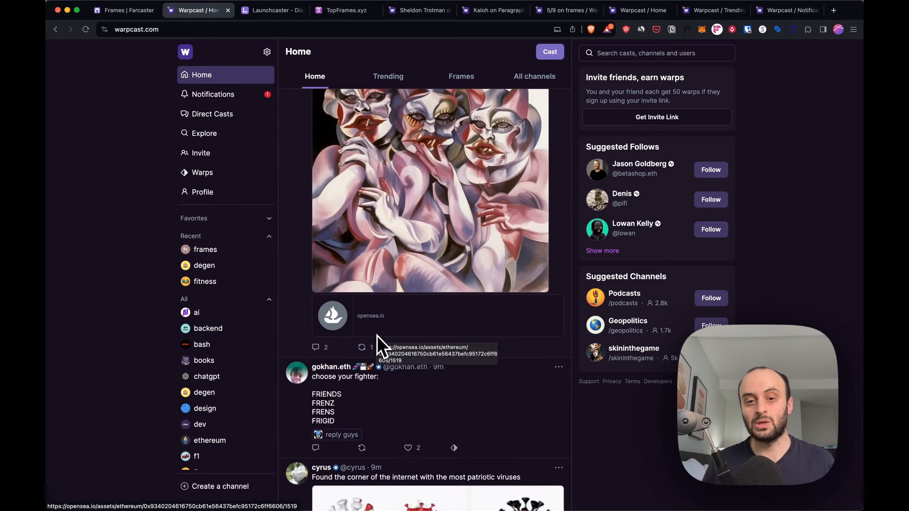
pyautogui.scroll(-3)
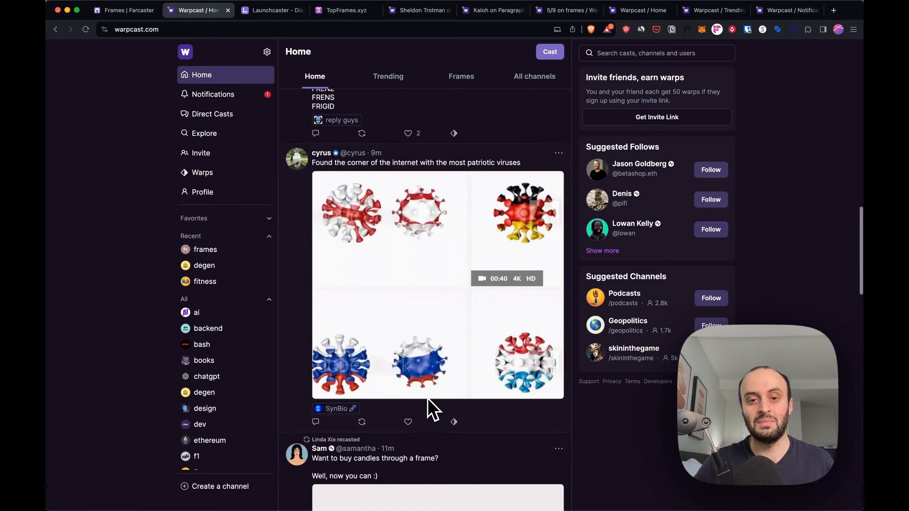
pyautogui.scroll(-3)
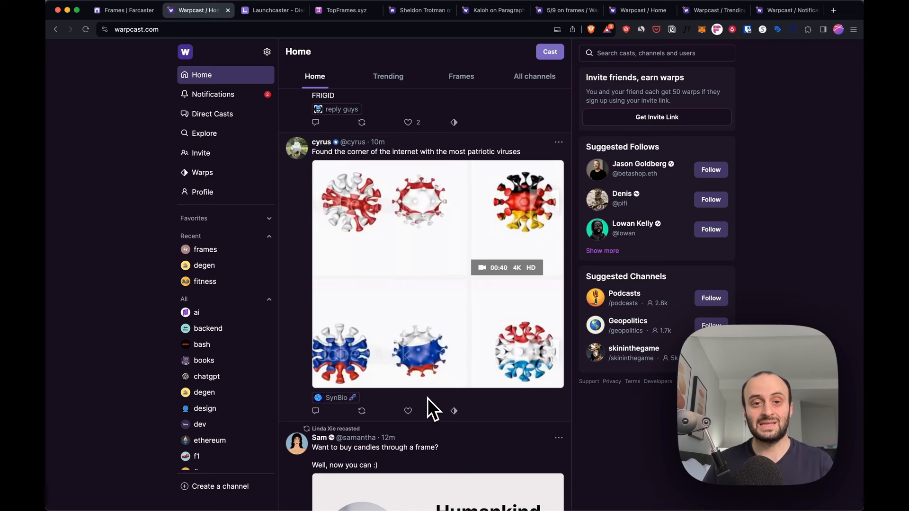
pyautogui.scroll(-3)
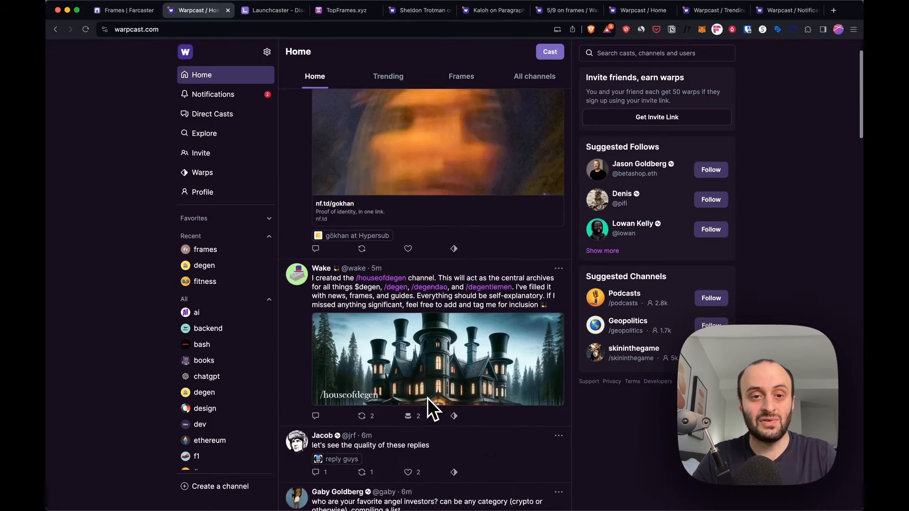
pyautogui.scroll(3)
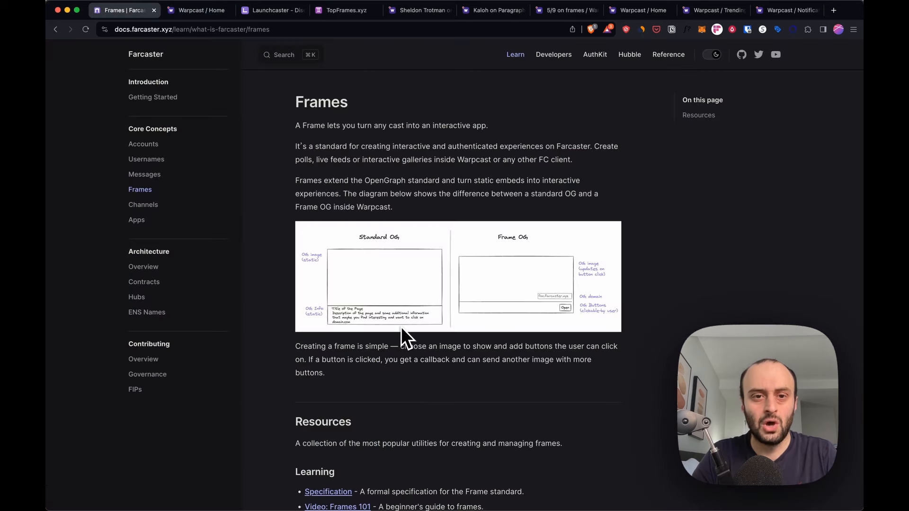
# Show OpenGraph.xyz's generated meta tags and social preview for getinboxzero.com.
pyautogui.click(789, 9)
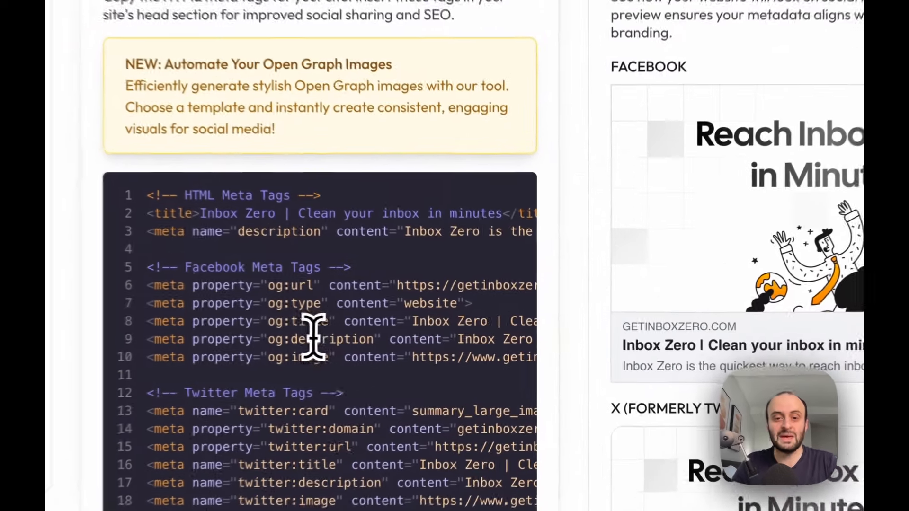
pyautogui.scroll(-3)
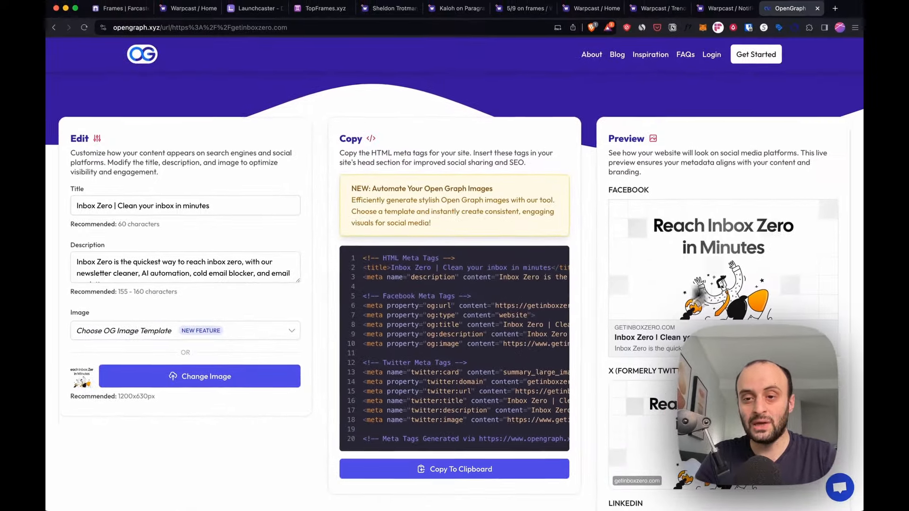
pyautogui.scroll(-3)
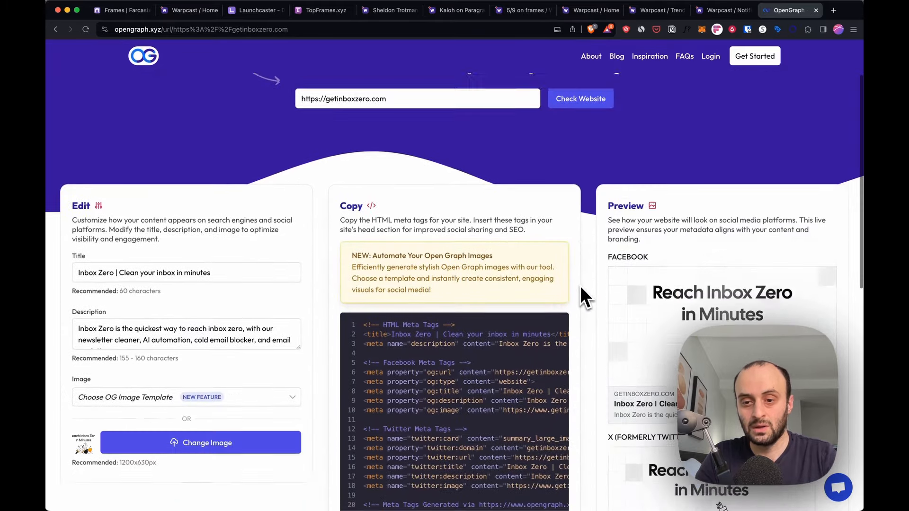
pyautogui.scroll(-3)
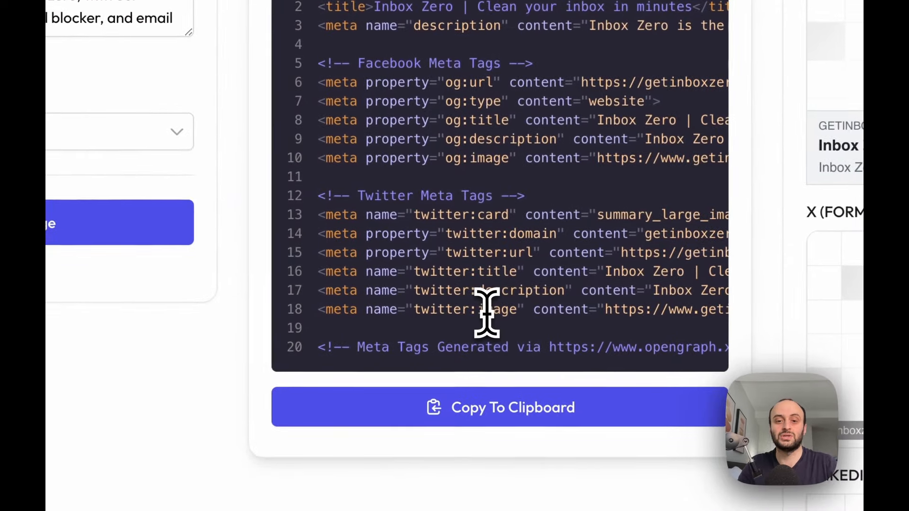
pyautogui.scroll(-3)
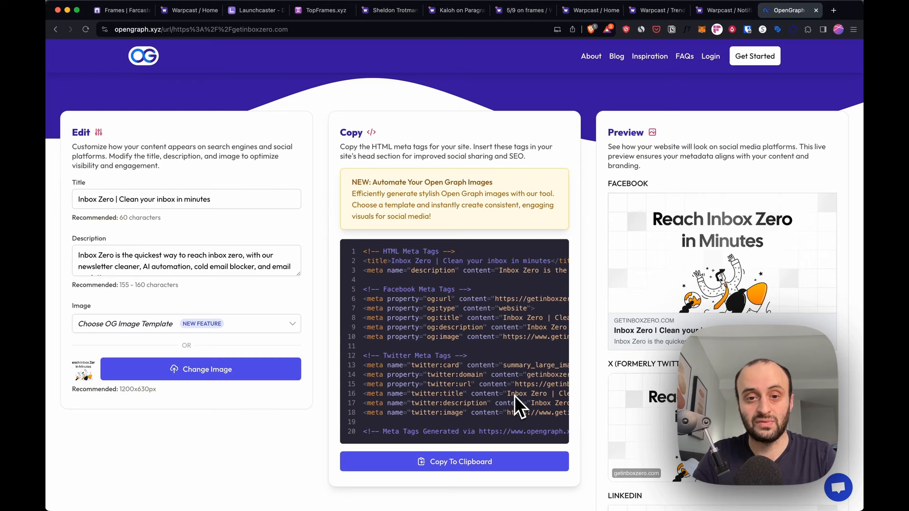
# Subscribe in Kaloh's paragraph.xyz newsletter frame so it asks for an email address.
pyautogui.click(364, 9)
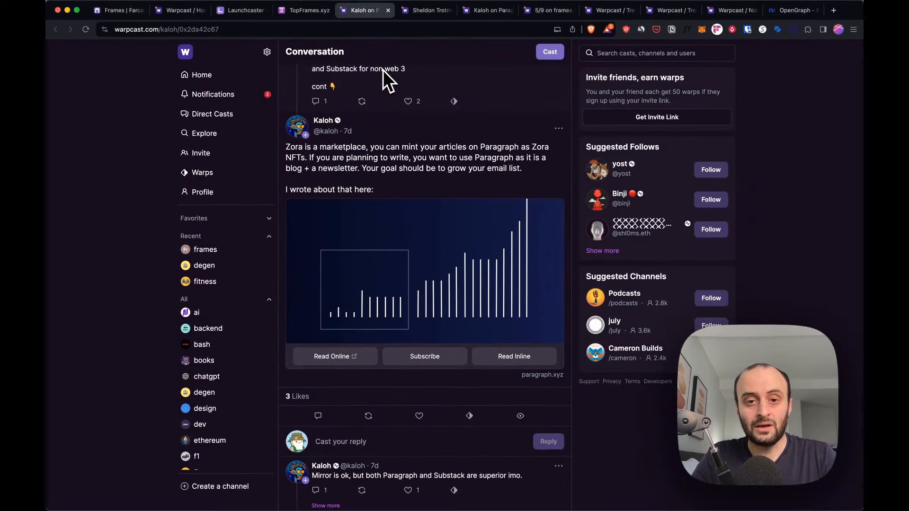
pyautogui.moveTo(433, 256)
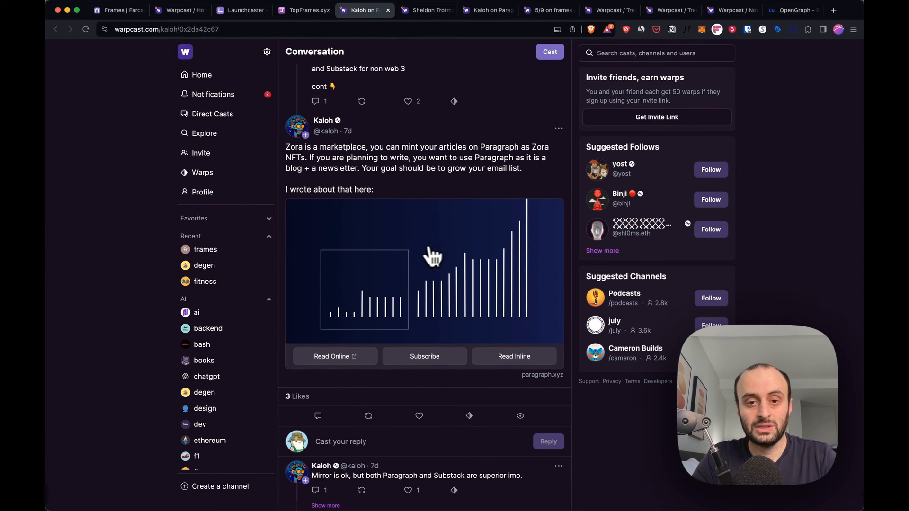
pyautogui.moveTo(442, 250)
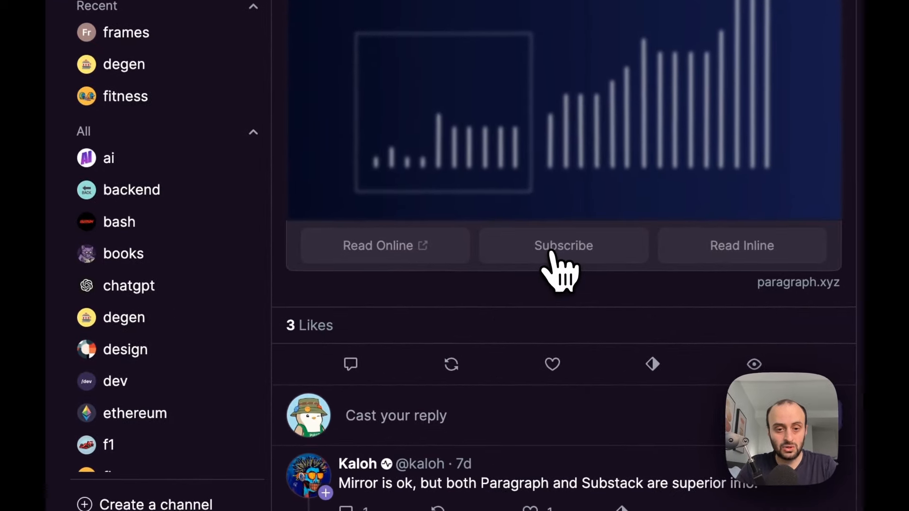
pyautogui.click(562, 245)
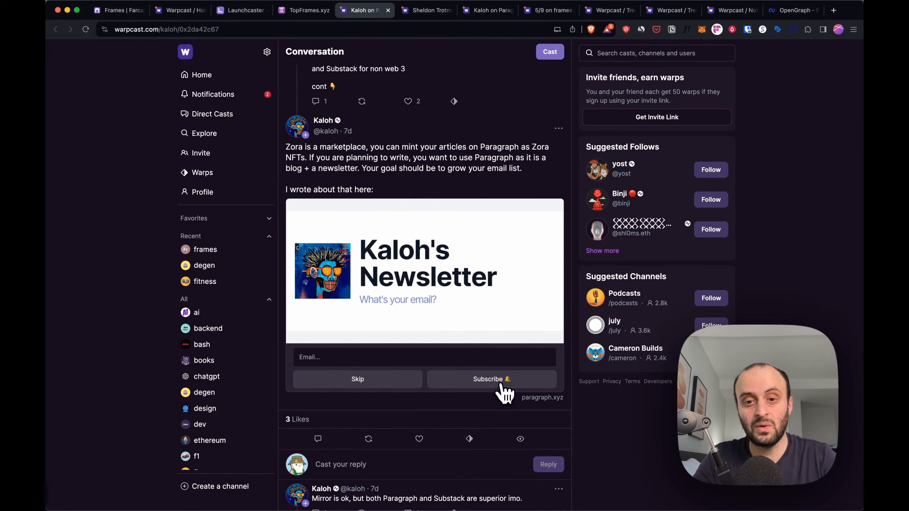
# Enter the CropXYZ farming frame, then play a pawn move advancing the chess frame to move 2.
pyautogui.click(425, 10)
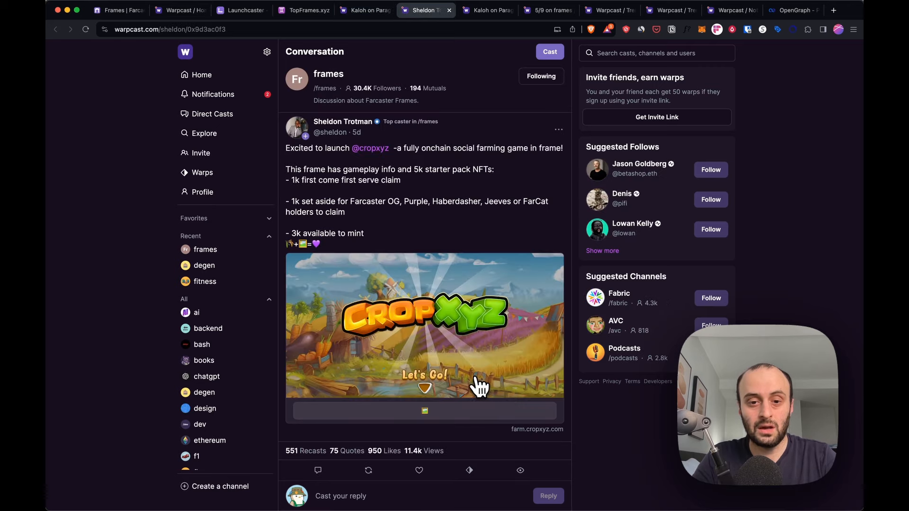
pyautogui.scroll(-3)
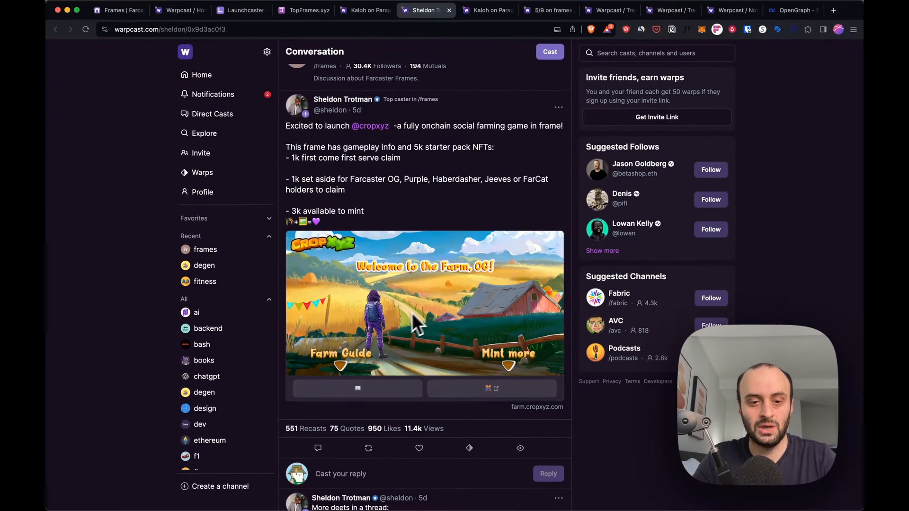
pyautogui.moveTo(353, 399)
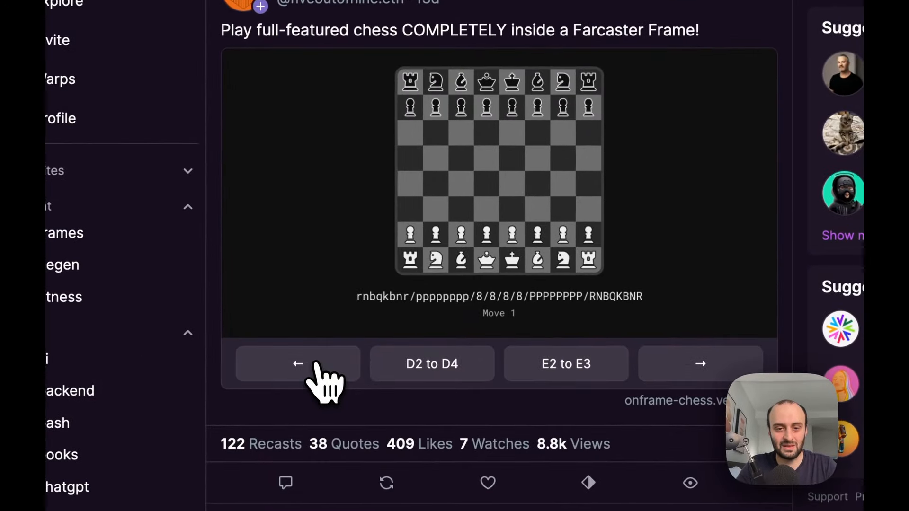
pyautogui.click(432, 363)
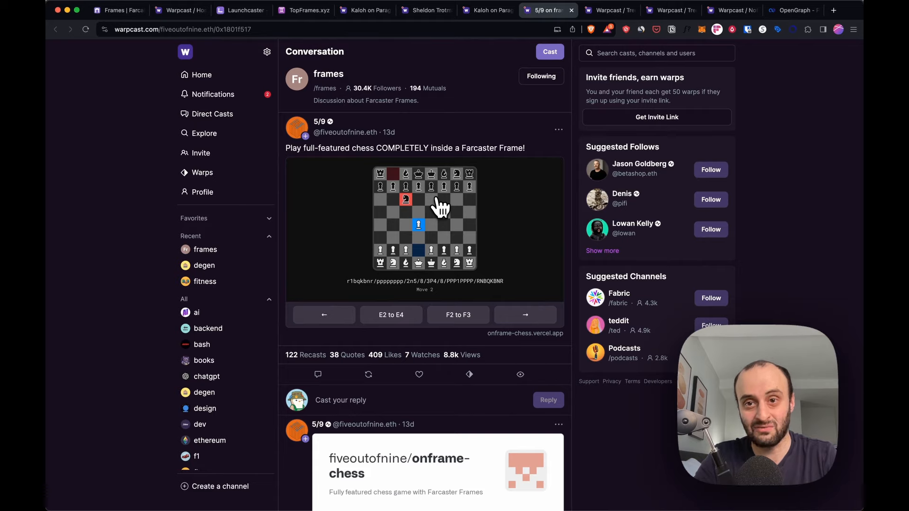
# Join ShareMint's affiliate program in its referral frame, reaching the New Cope can frame in Trending.
pyautogui.click(793, 9)
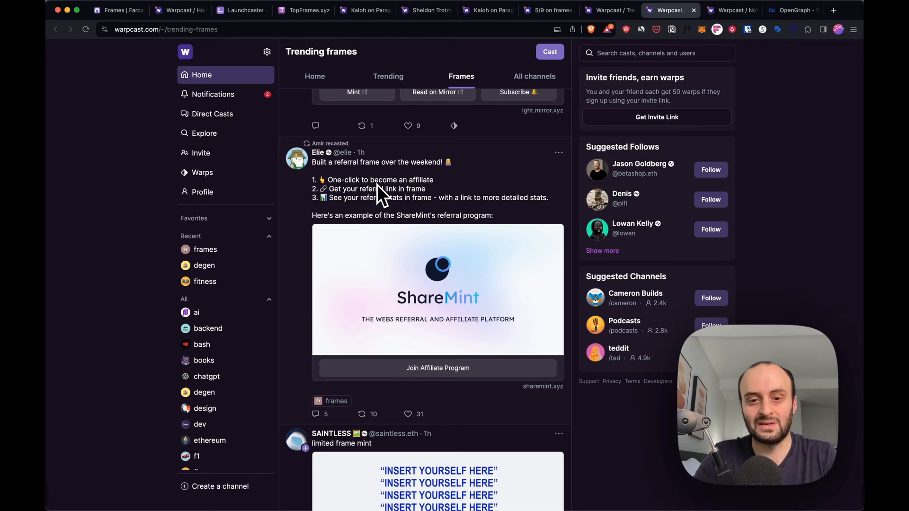
pyautogui.moveTo(428, 338)
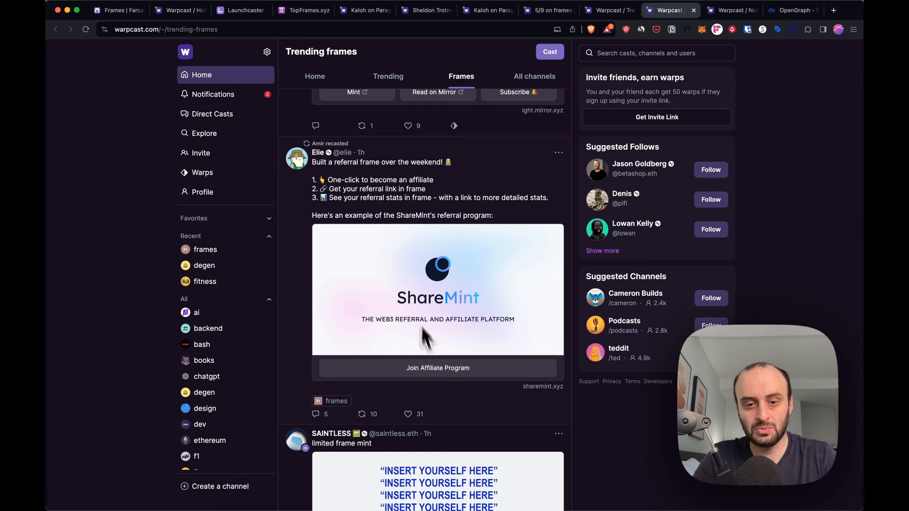
pyautogui.moveTo(336, 197)
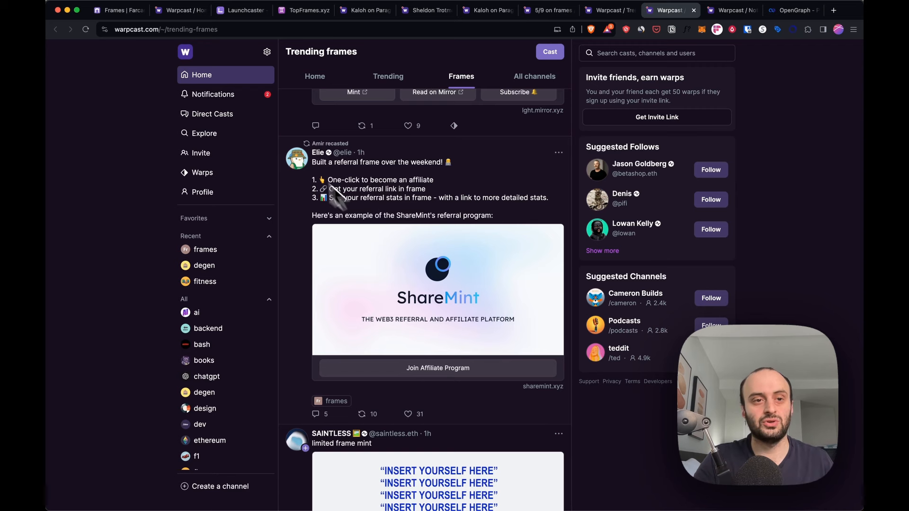
pyautogui.moveTo(238, 226)
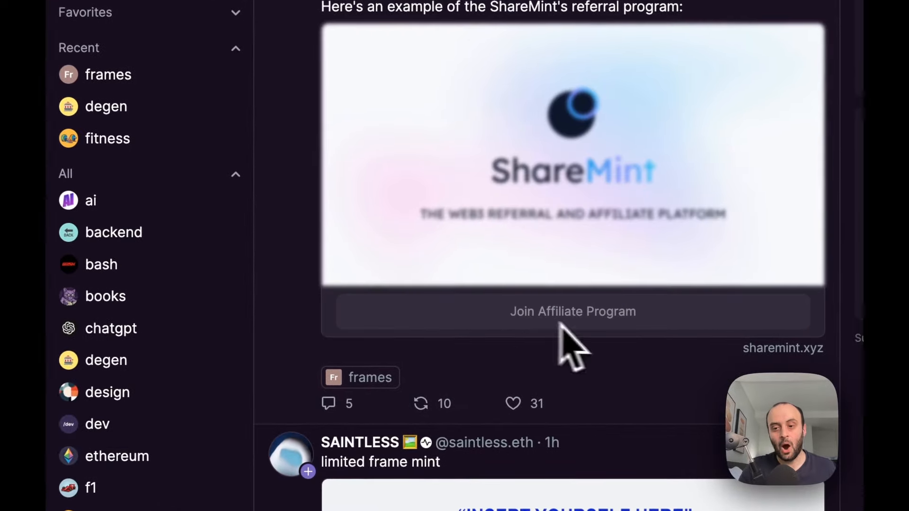
pyautogui.click(572, 311)
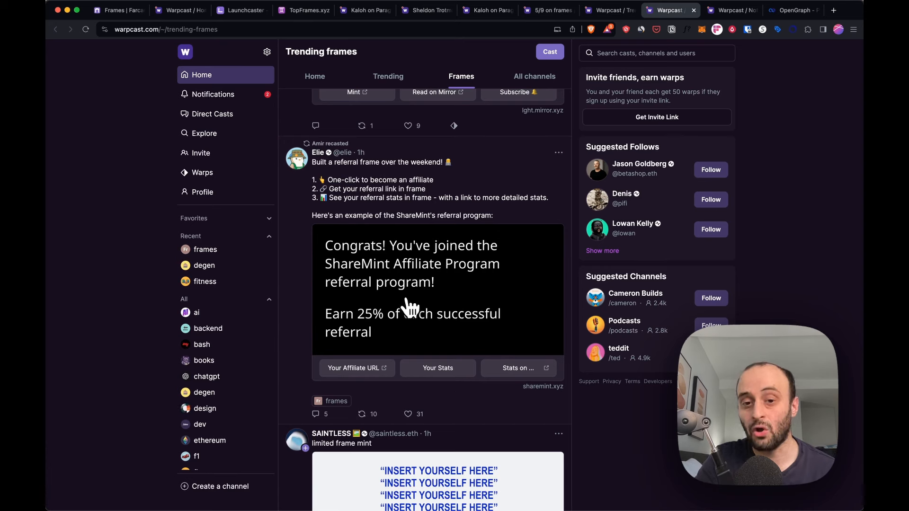
pyautogui.moveTo(541, 380)
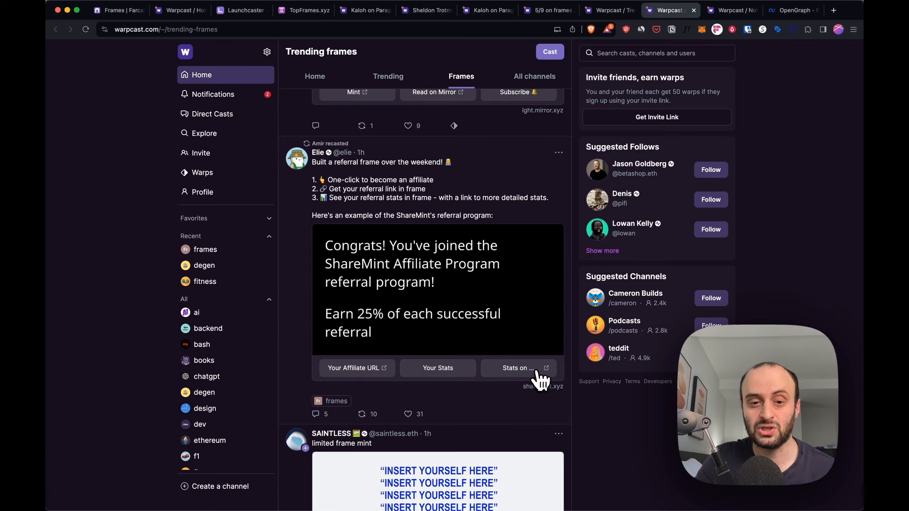
pyautogui.moveTo(446, 385)
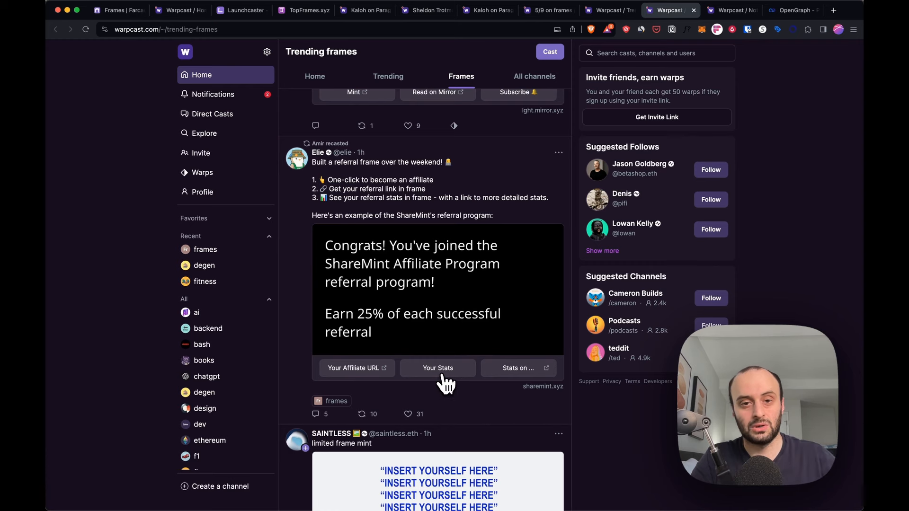
pyautogui.scroll(-3)
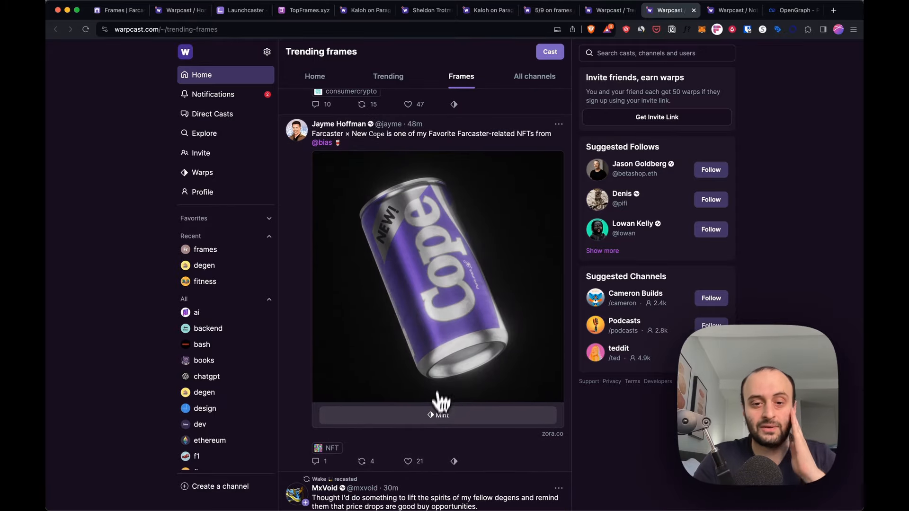
# Bring up the Farcaster × New Cope NFT mint checkout listing its 390 warps price.
pyautogui.click(440, 414)
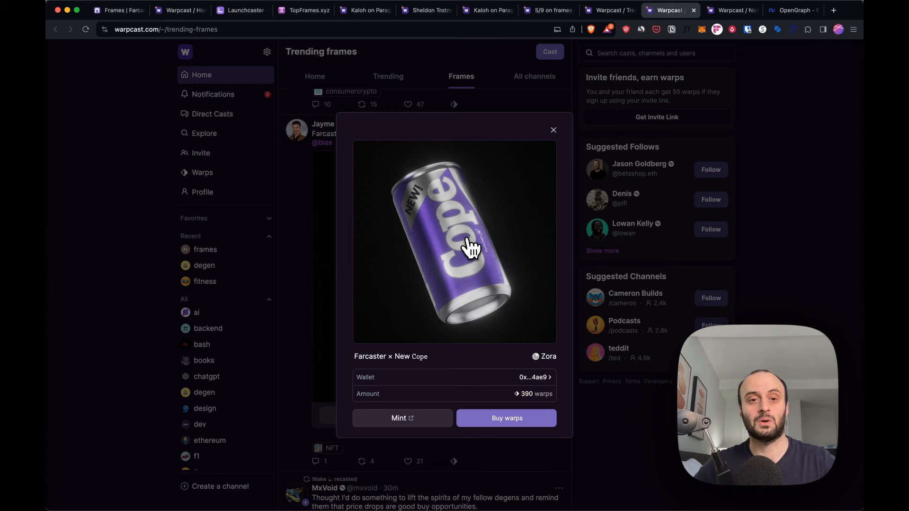
# Show the TopFrames.xyz gallery with Farcosystem, Girl Scout Cookies, CropXYZ and Onframe chess.
pyautogui.click(303, 9)
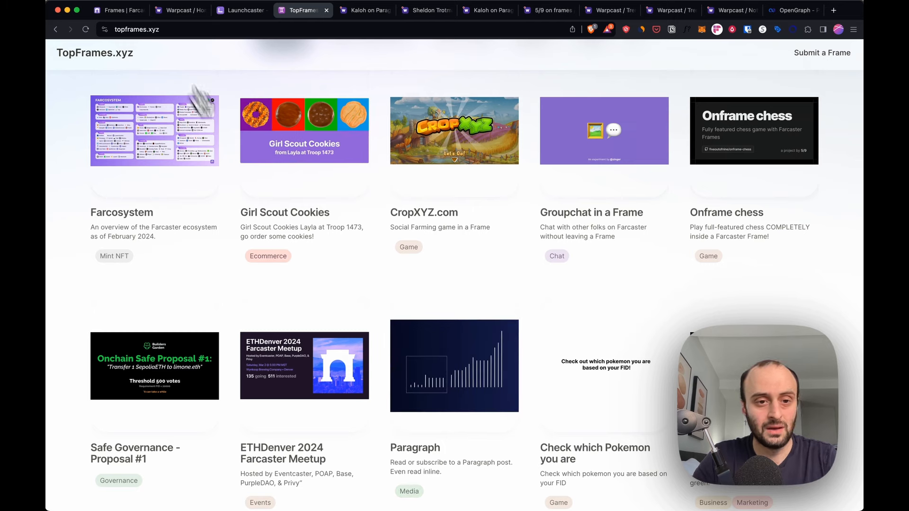
pyautogui.moveTo(301, 241)
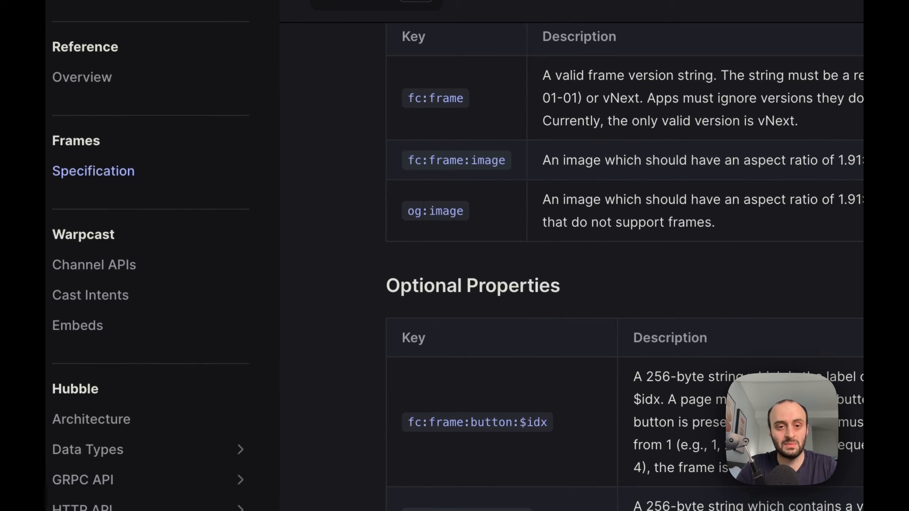
# Review the frame spec's optional meta tag properties and the untrustedData signed-message JSON example.
pyautogui.doubleClick(456, 161)
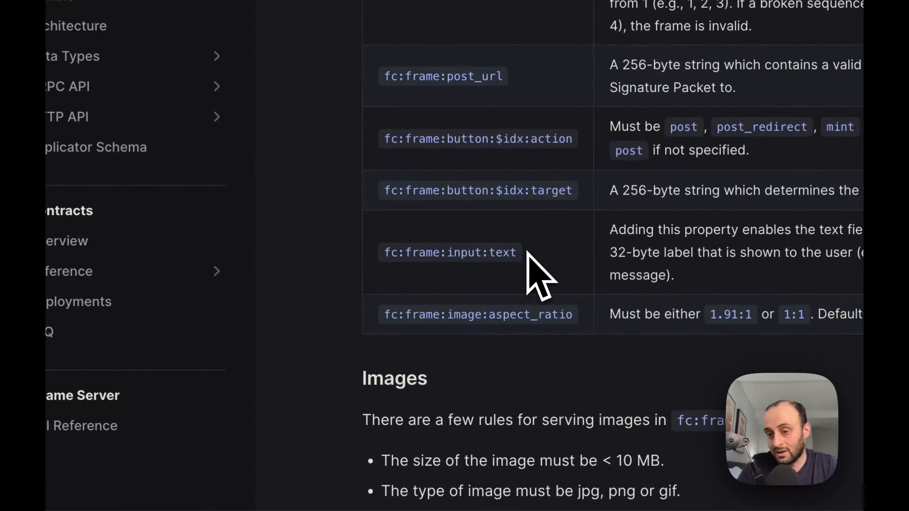
pyautogui.scroll(-3)
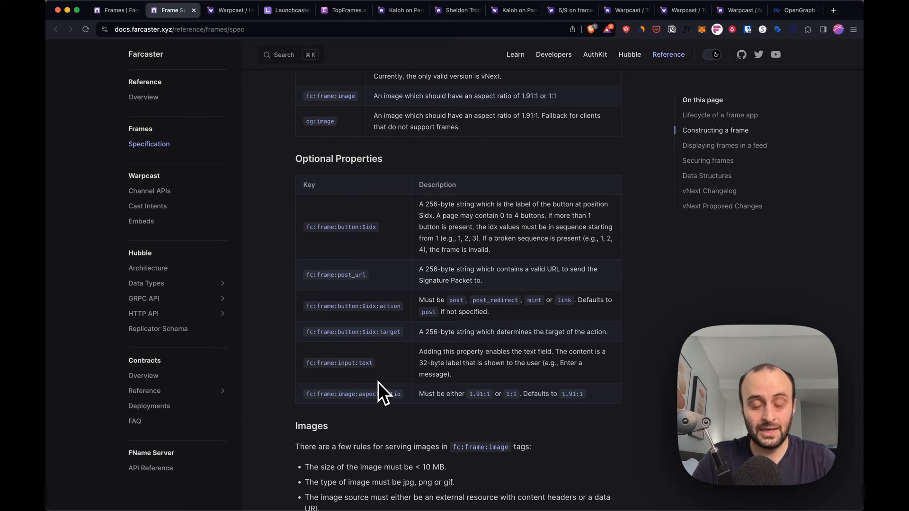
pyautogui.scroll(-3)
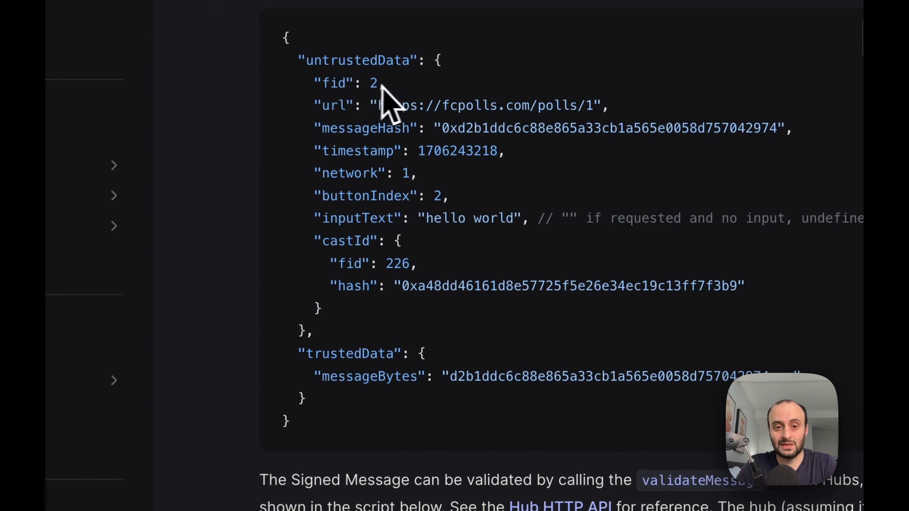
pyautogui.moveTo(394, 110)
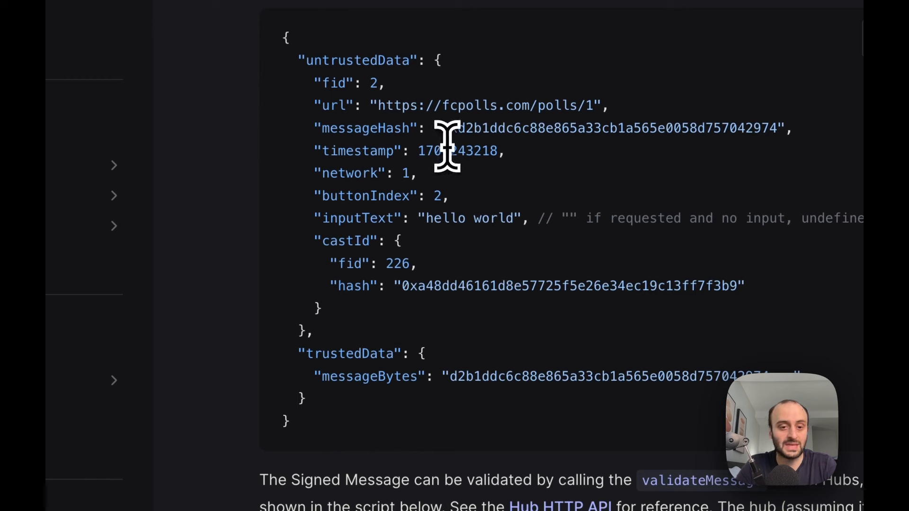
pyautogui.doubleClick(358, 219)
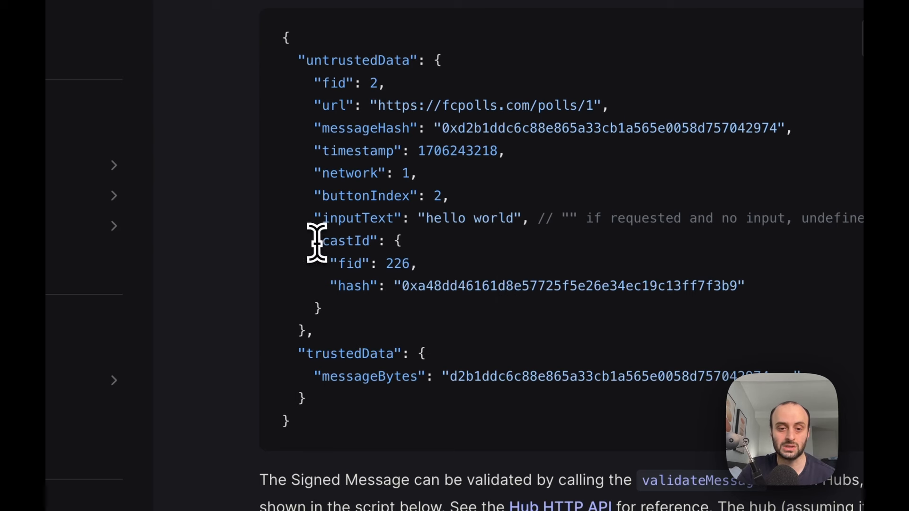
pyautogui.doubleClick(396, 264)
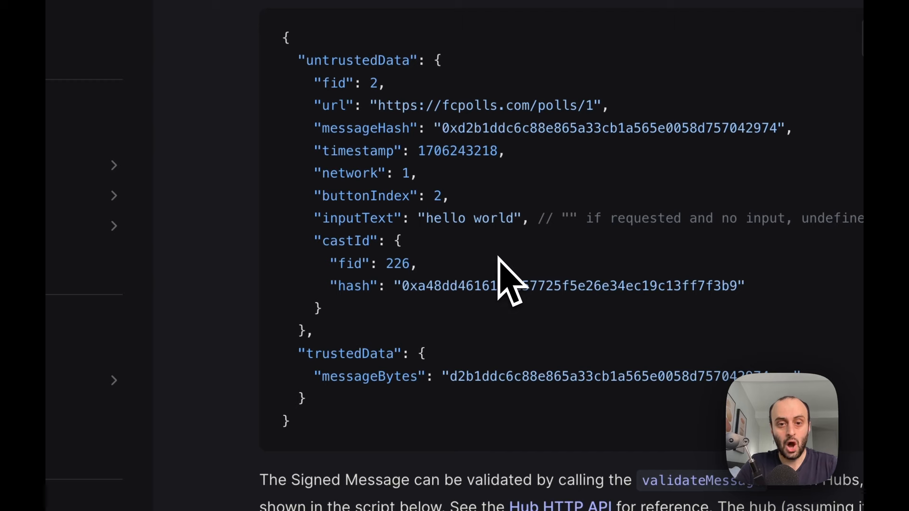
pyautogui.moveTo(377, 105); pyautogui.dragTo(603, 105)
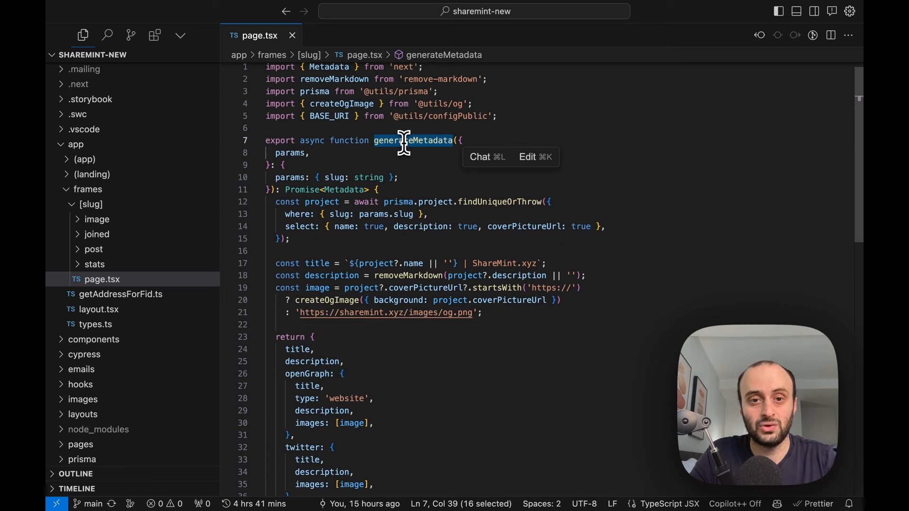
pyautogui.scroll(-3)
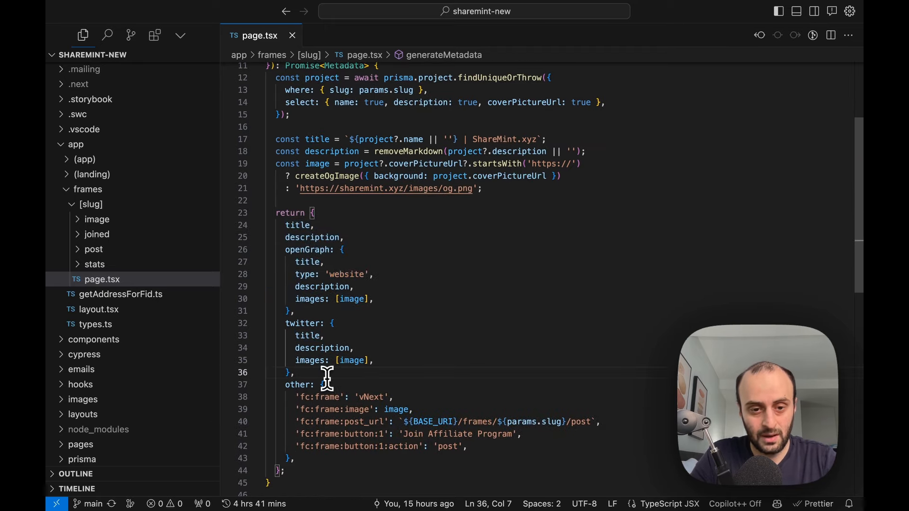
pyautogui.doubleClick(322, 352)
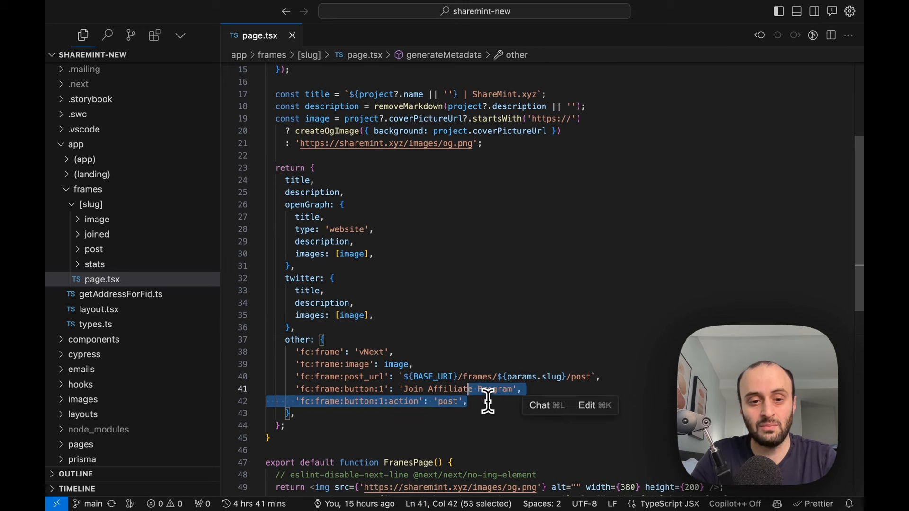
pyautogui.click(467, 402)
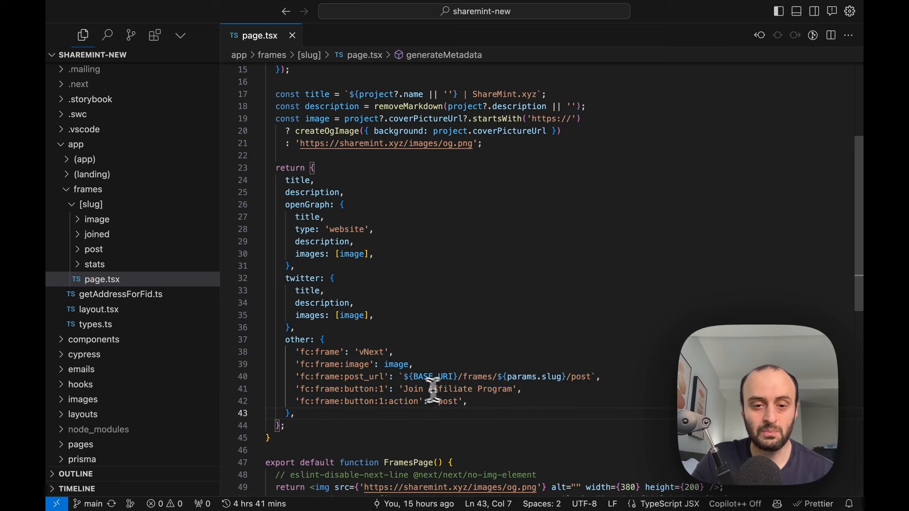
pyautogui.click(595, 377)
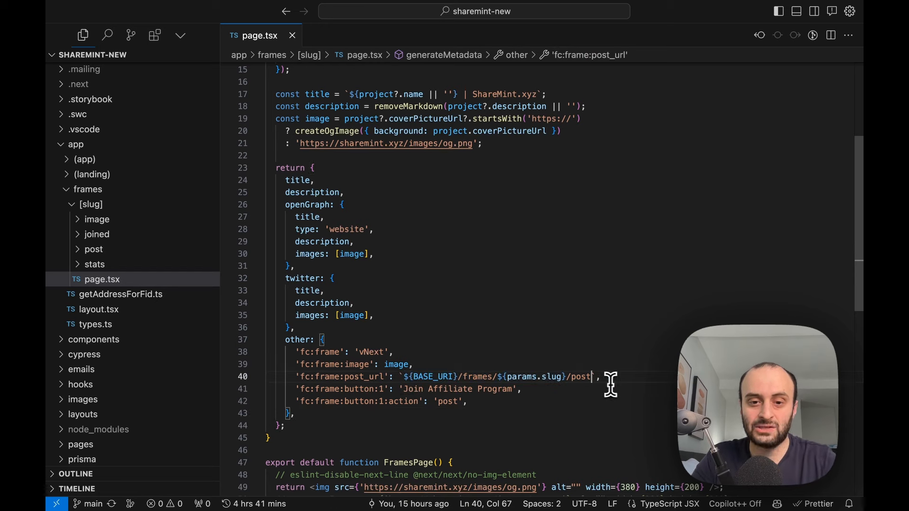
pyautogui.doubleClick(579, 376)
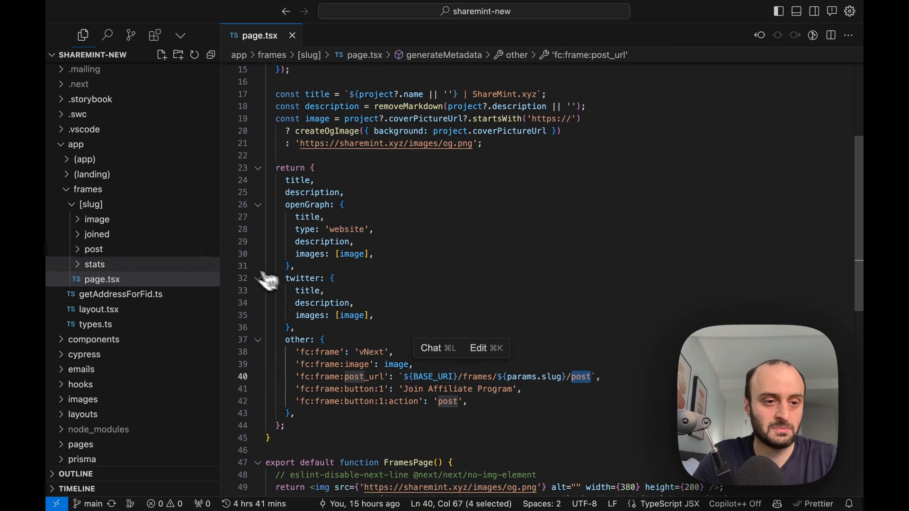
pyautogui.click(105, 264)
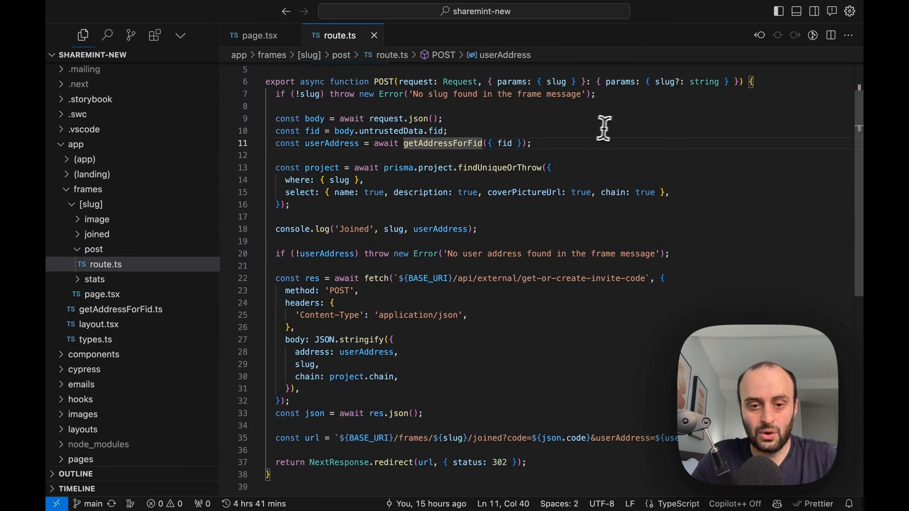
pyautogui.moveTo(569, 311)
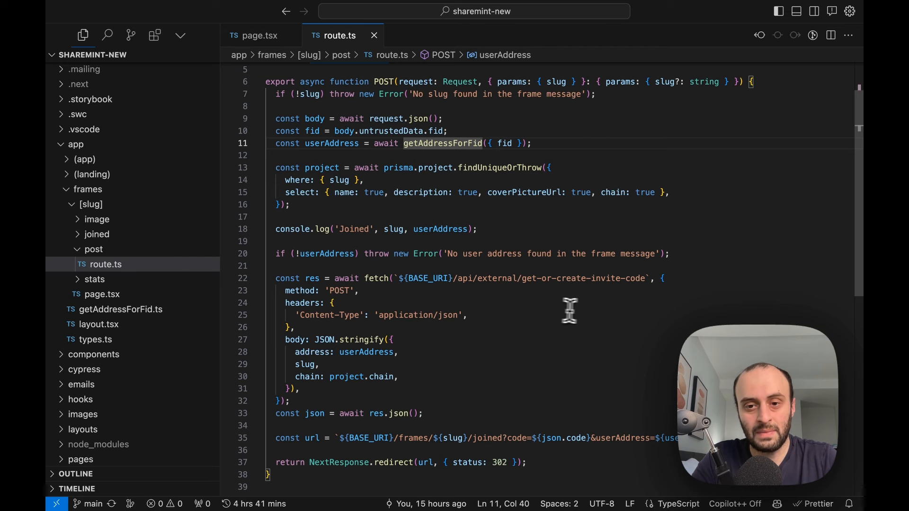
pyautogui.moveTo(565, 396)
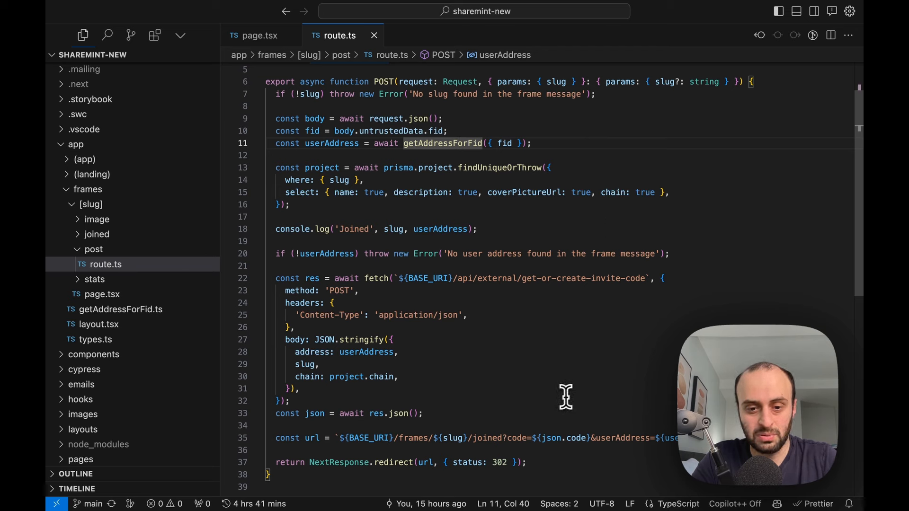
pyautogui.moveTo(637, 426)
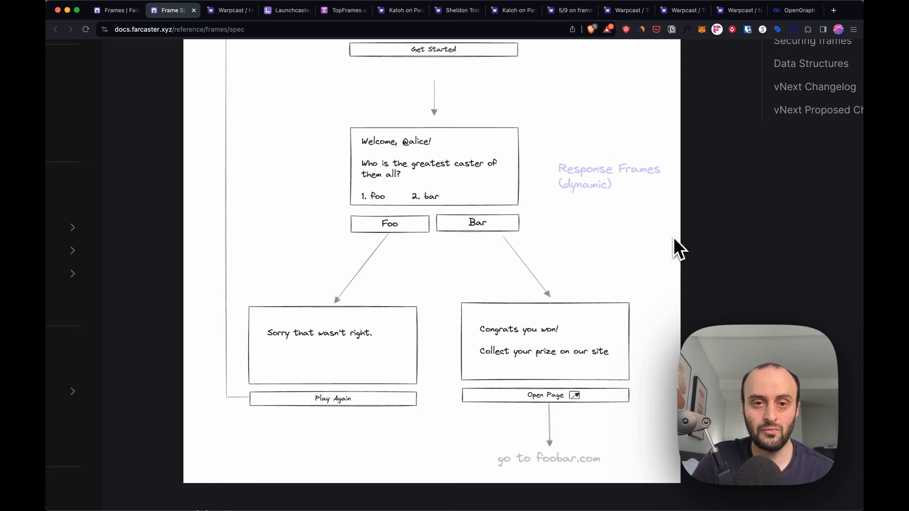
pyautogui.moveTo(464, 162)
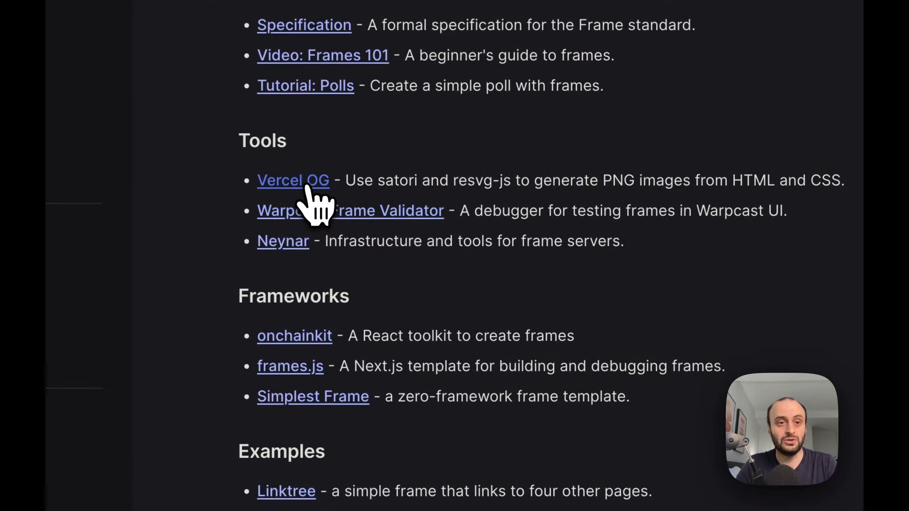
# View Vercel's OG image generation guide and its ImageResponse example alongside a generated frame image cast.
pyautogui.click(292, 180)
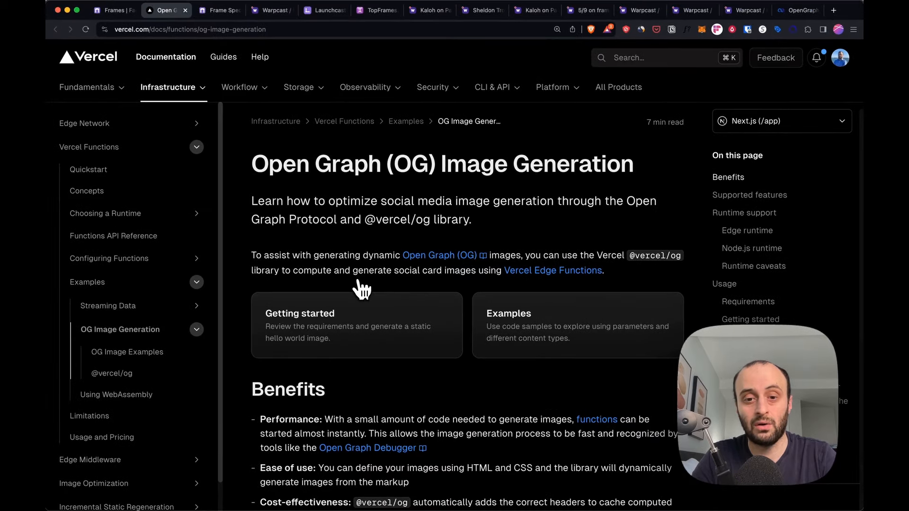
pyautogui.click(456, 10)
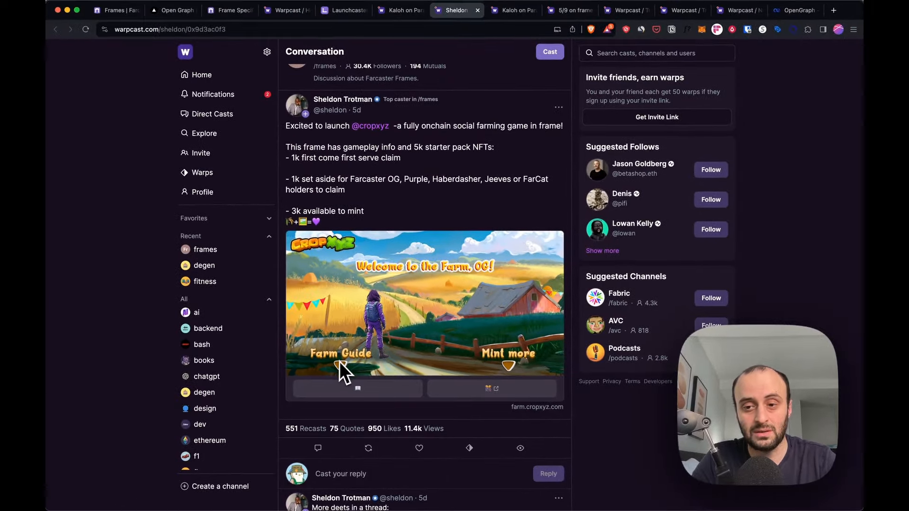
pyautogui.click(172, 9)
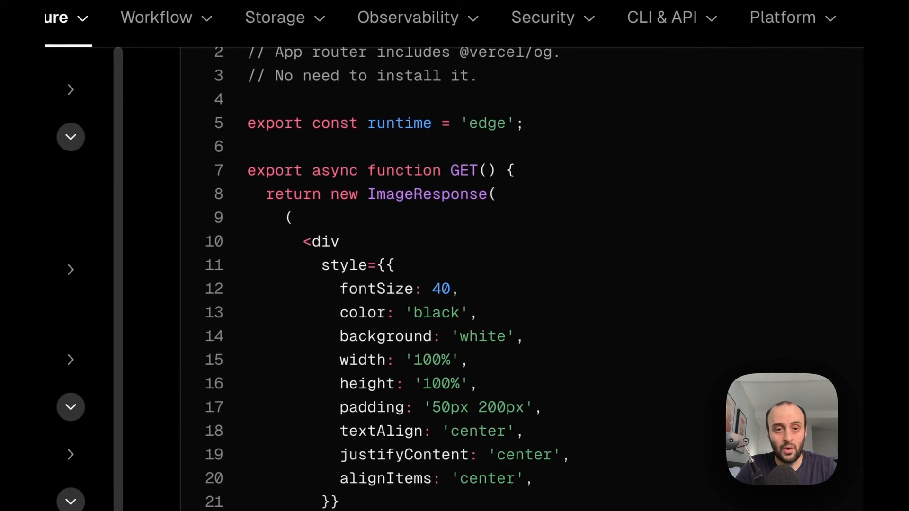
pyautogui.doubleClick(426, 193)
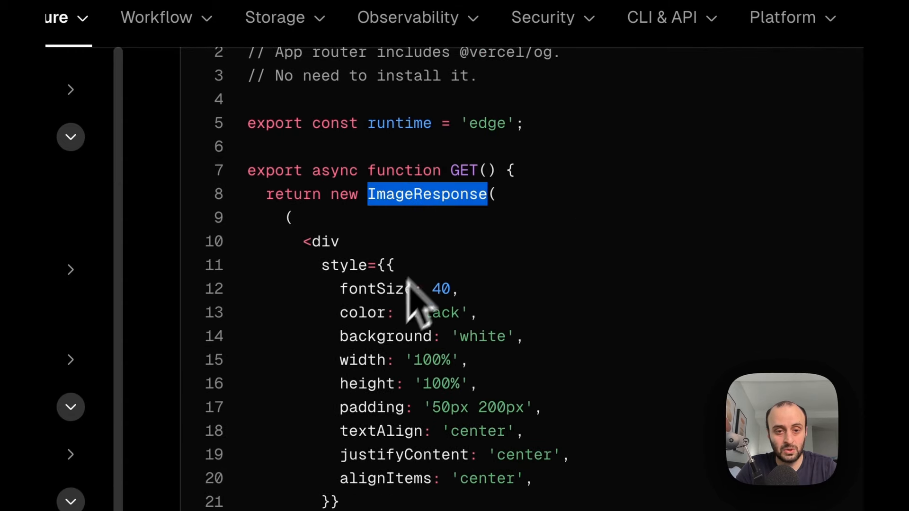
# View the satori npm package page, then return to Farcaster's frame tools list.
pyautogui.scroll(-3)
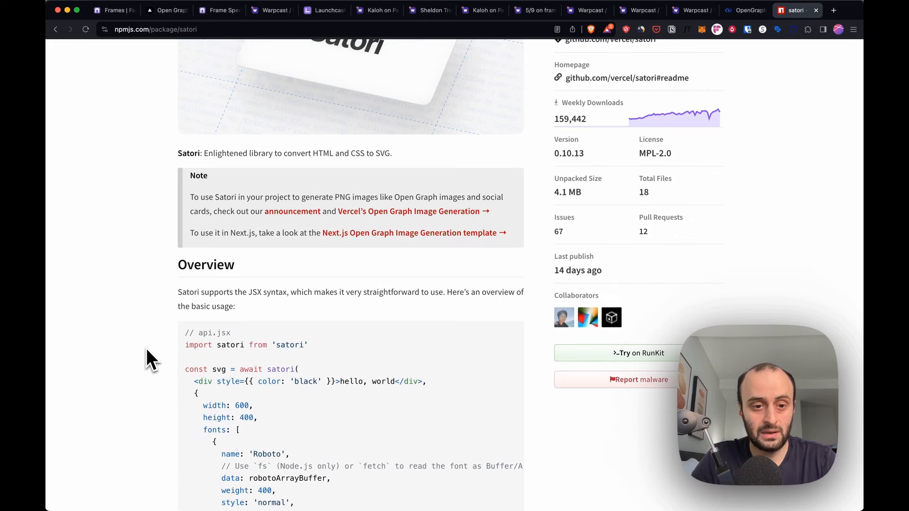
pyautogui.scroll(-3)
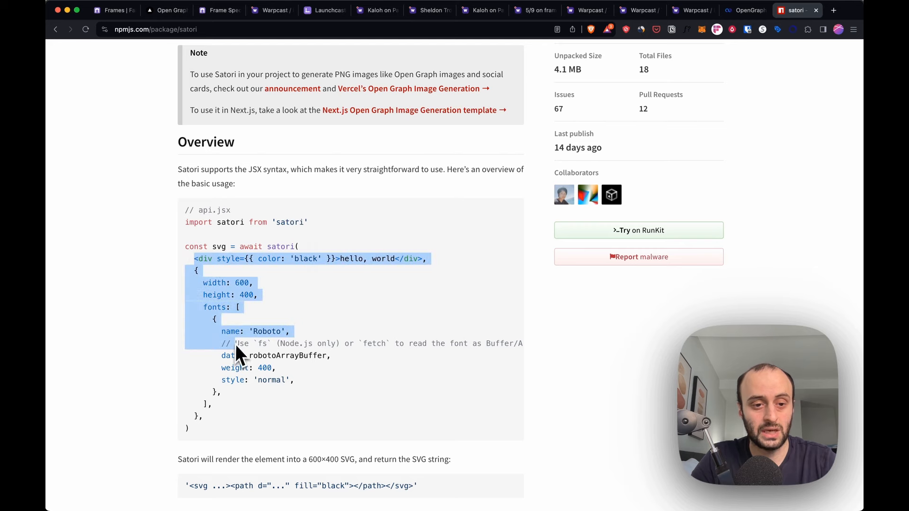
pyautogui.click(114, 11)
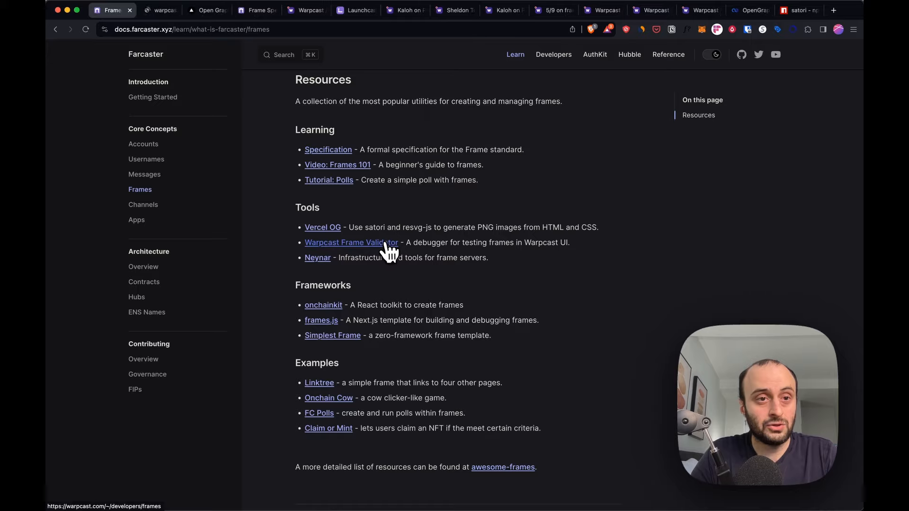
pyautogui.click(352, 242)
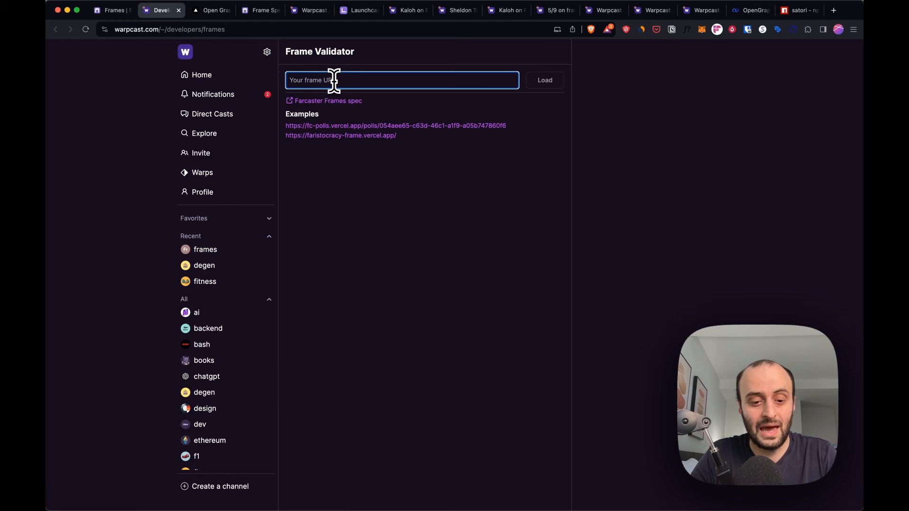
pyautogui.click(543, 80)
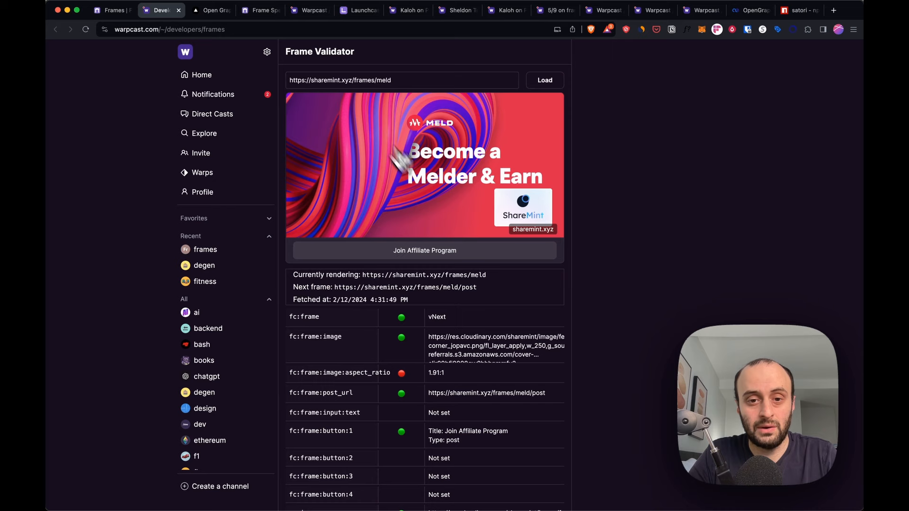
pyautogui.moveTo(631, 246)
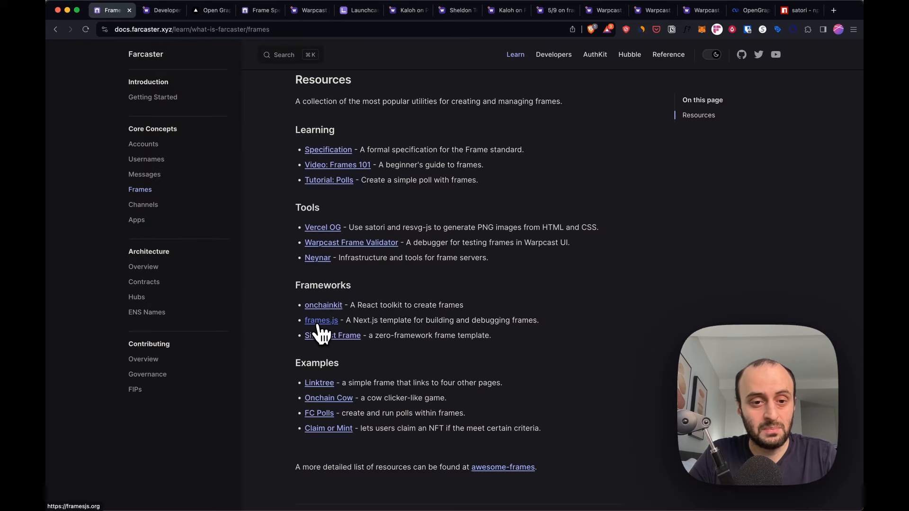
# View the frames.js Next.js page.tsx counter-frame starter, highlighting getFrameMessage.
pyautogui.click(321, 320)
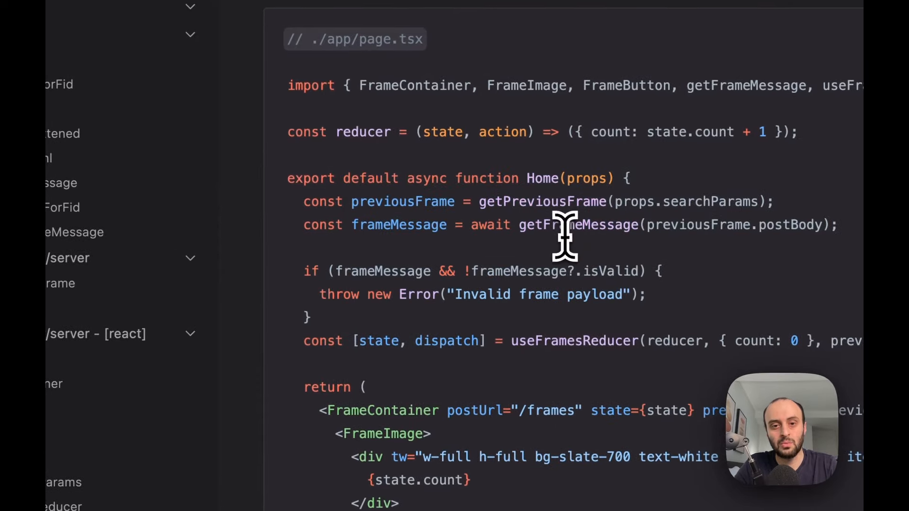
pyautogui.doubleClick(577, 225)
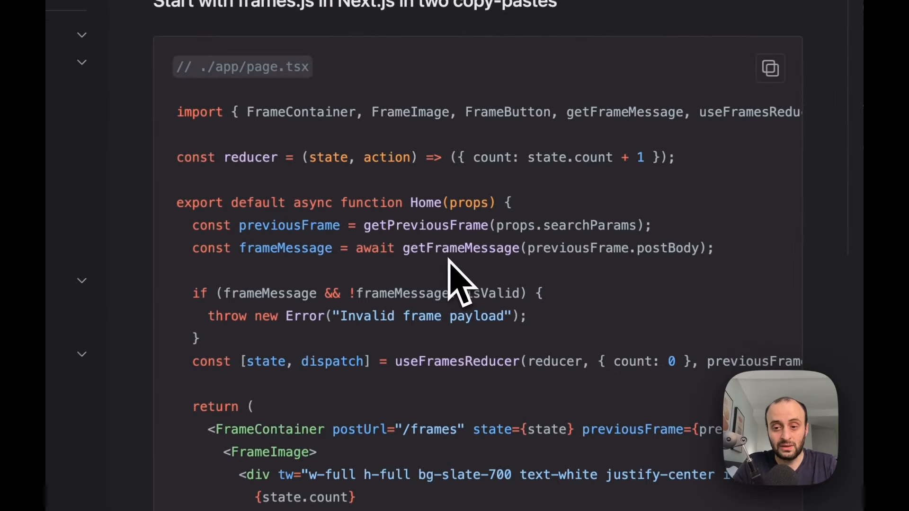
pyautogui.scroll(-3)
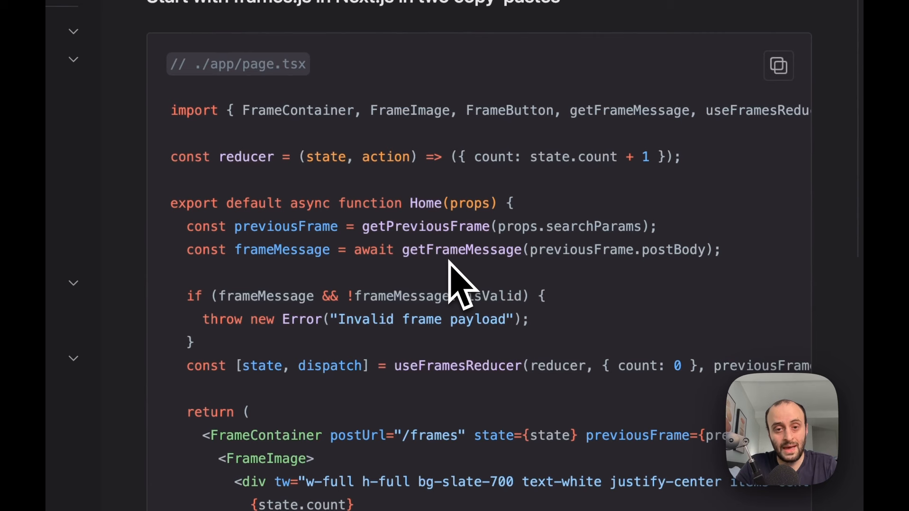
pyautogui.doubleClick(461, 250)
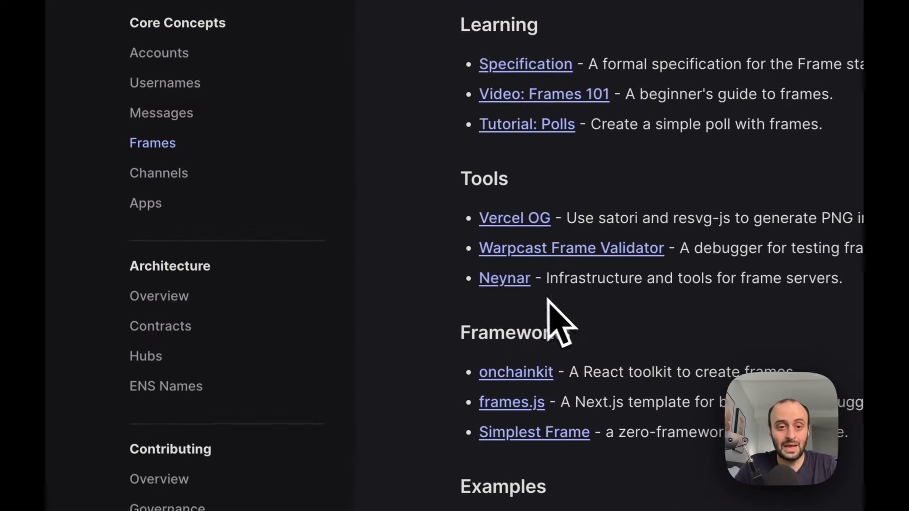
# View Neynar's 'easiest way to build on Farcaster' landing page, then the resources list again.
pyautogui.click(503, 277)
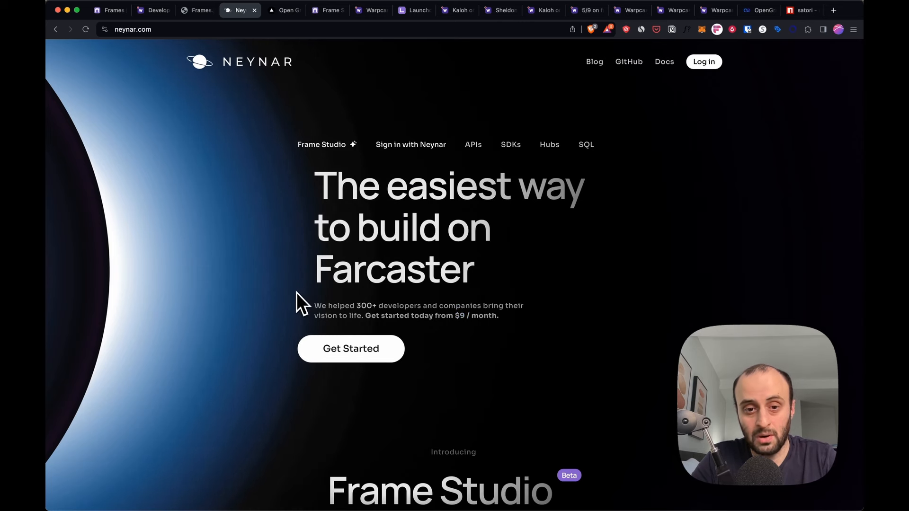
pyautogui.scroll(-3)
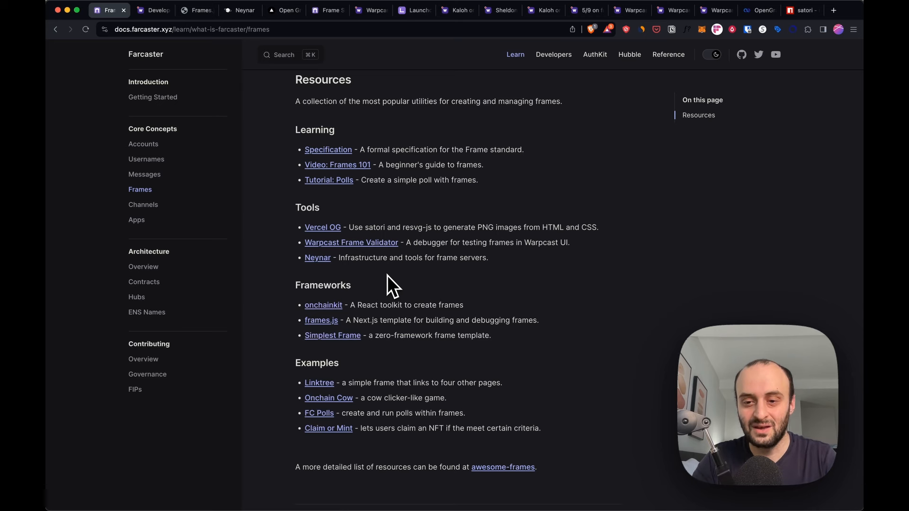
pyautogui.moveTo(304, 227); pyautogui.dragTo(455, 257)
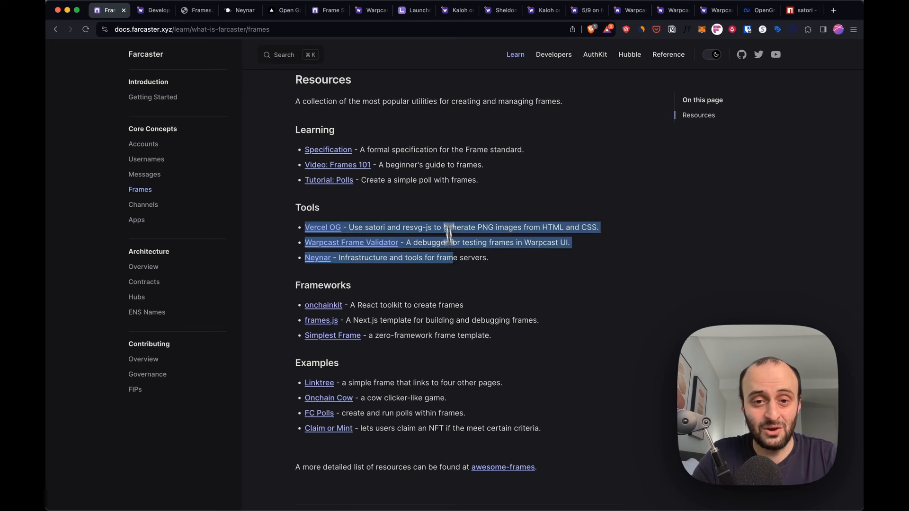
pyautogui.click(532, 278)
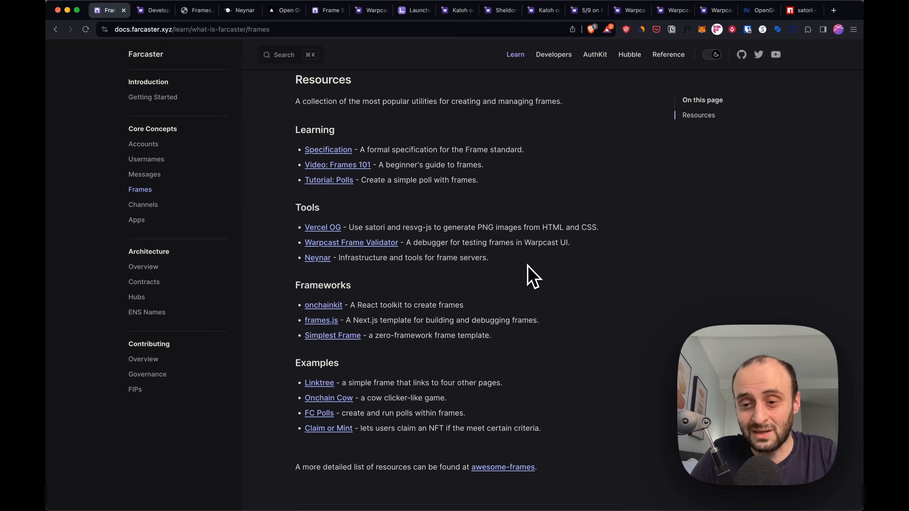